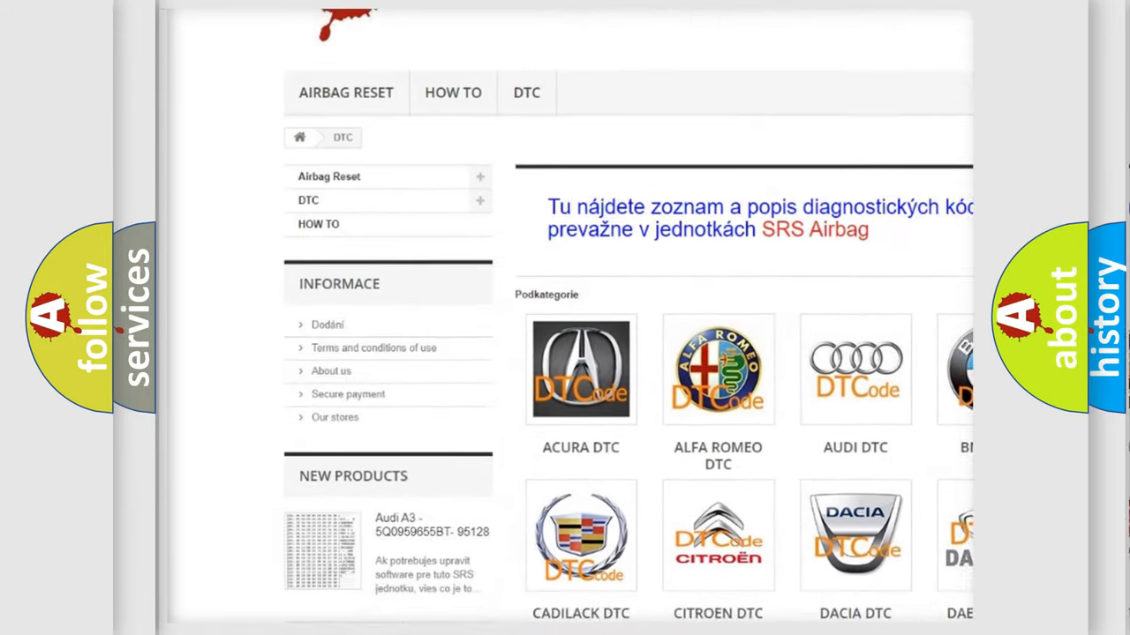
scroll(down, 3)
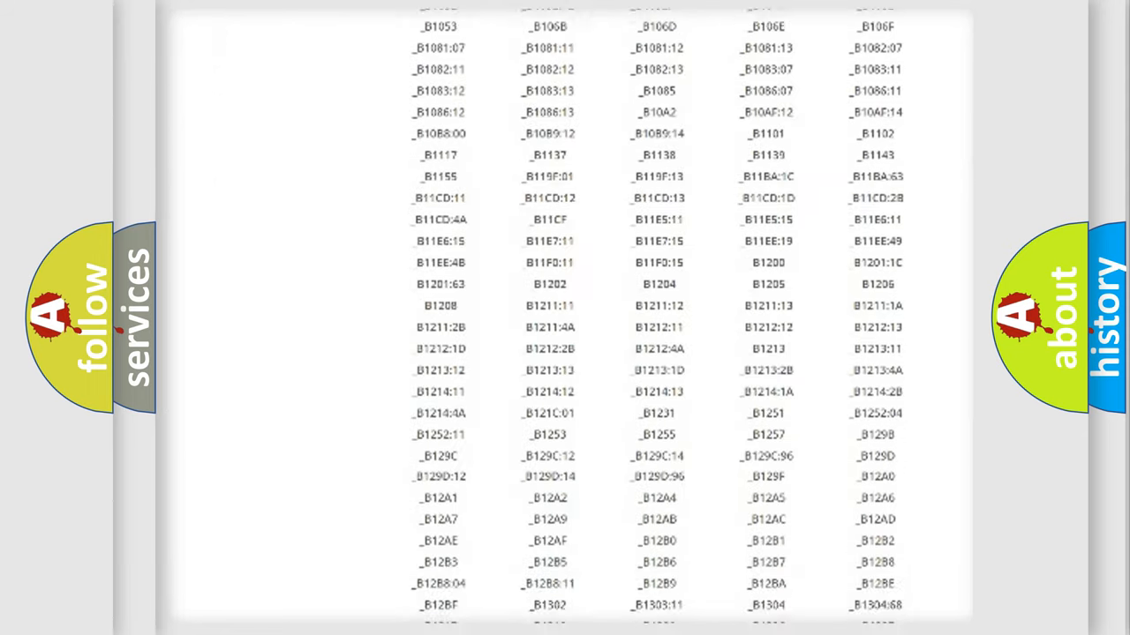
scroll(down, 3)
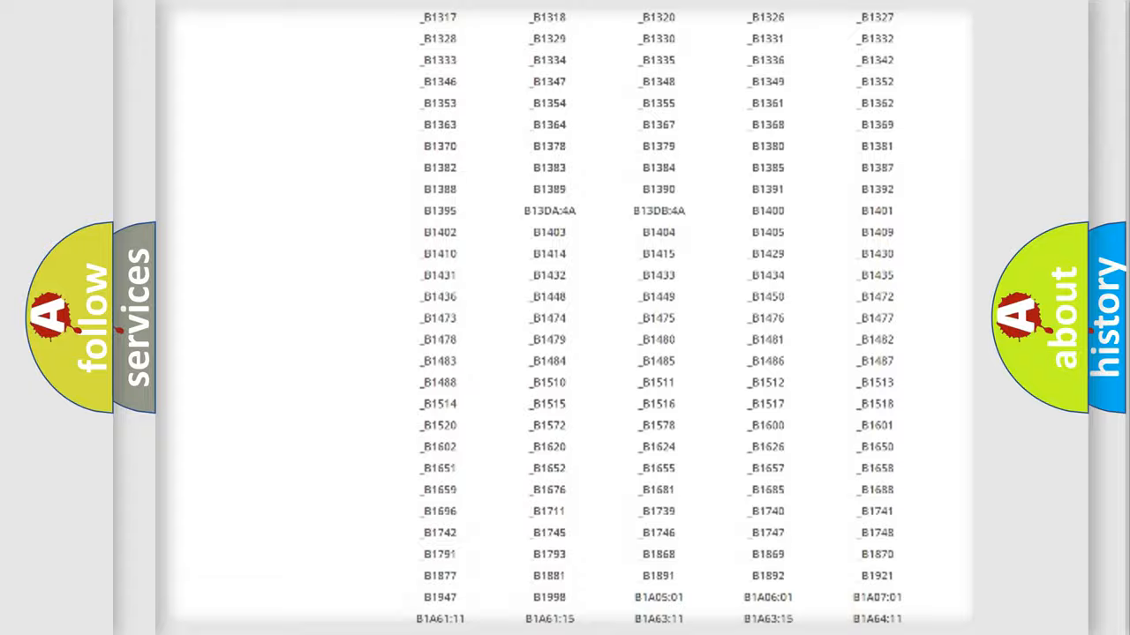